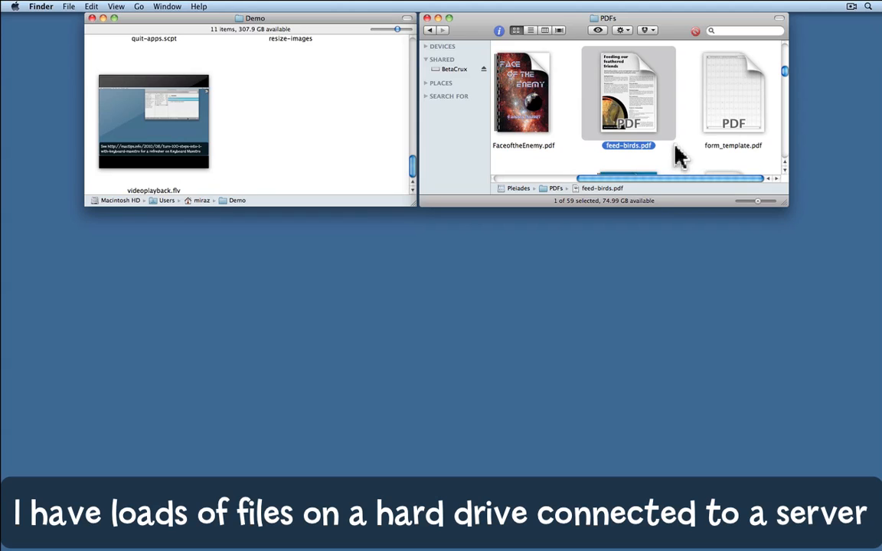
mouse_move(670, 141)
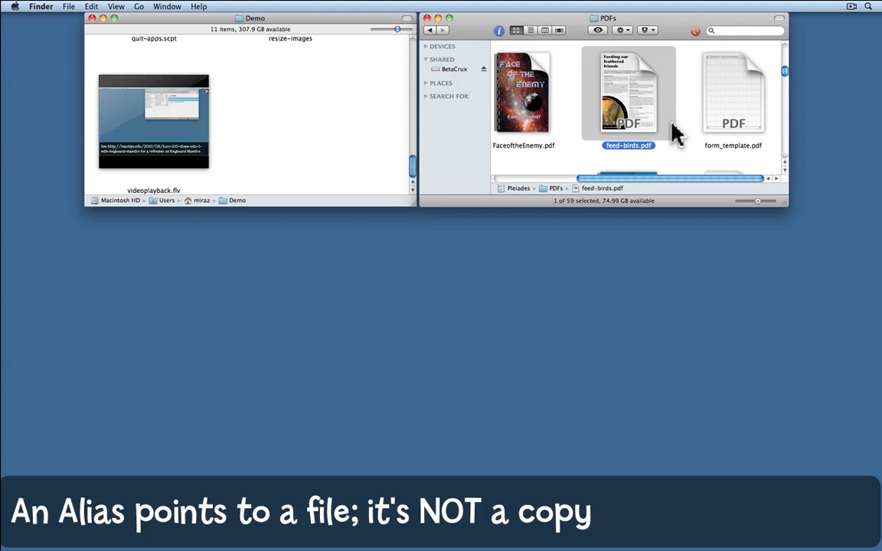
mouse_move(647, 105)
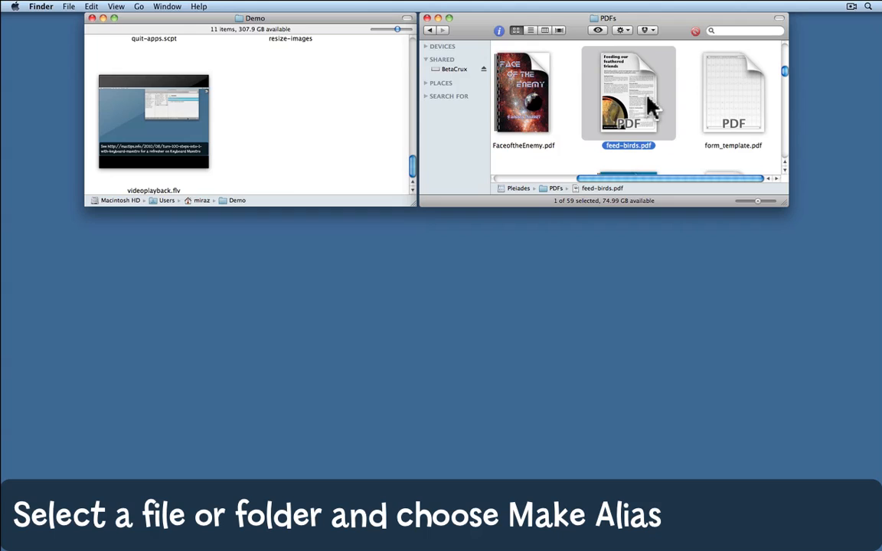
mouse_move(651, 103)
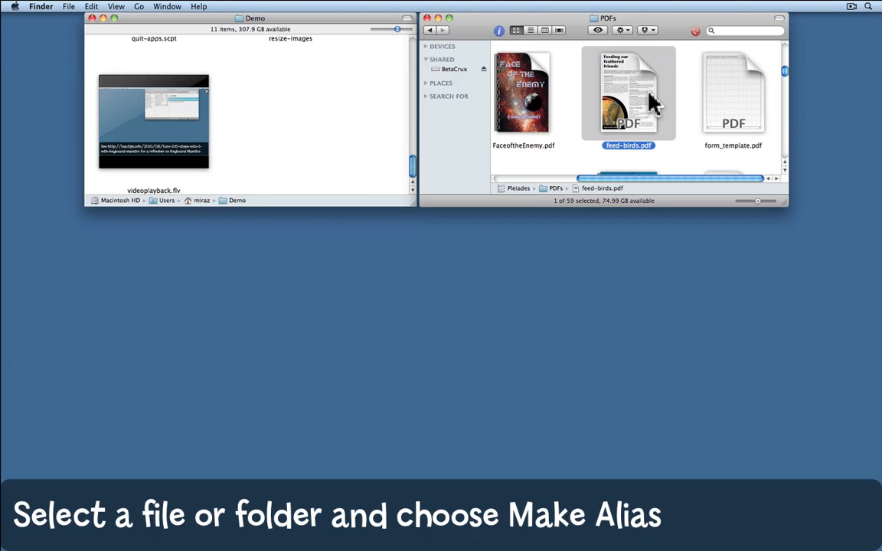
- Make an alias of feed-birds.pdf and place it in the Demo folder
click(69, 6)
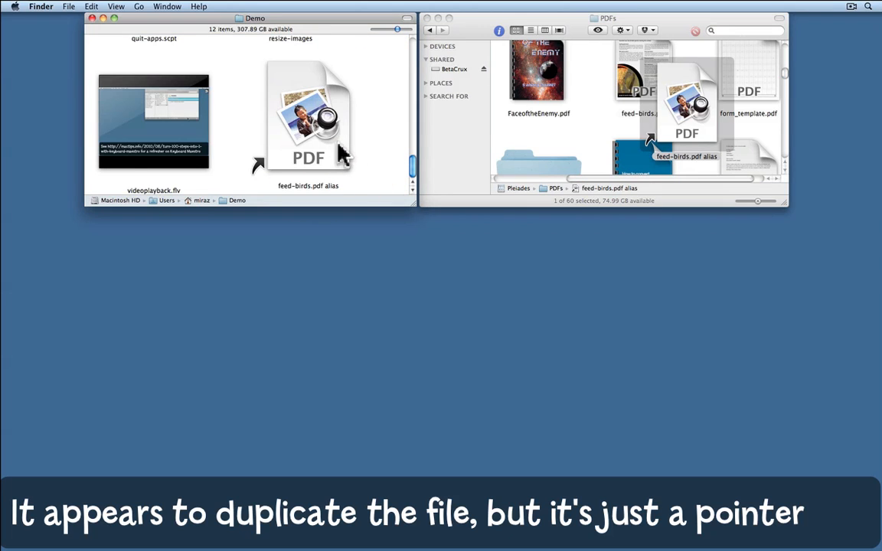
mouse_move(336, 164)
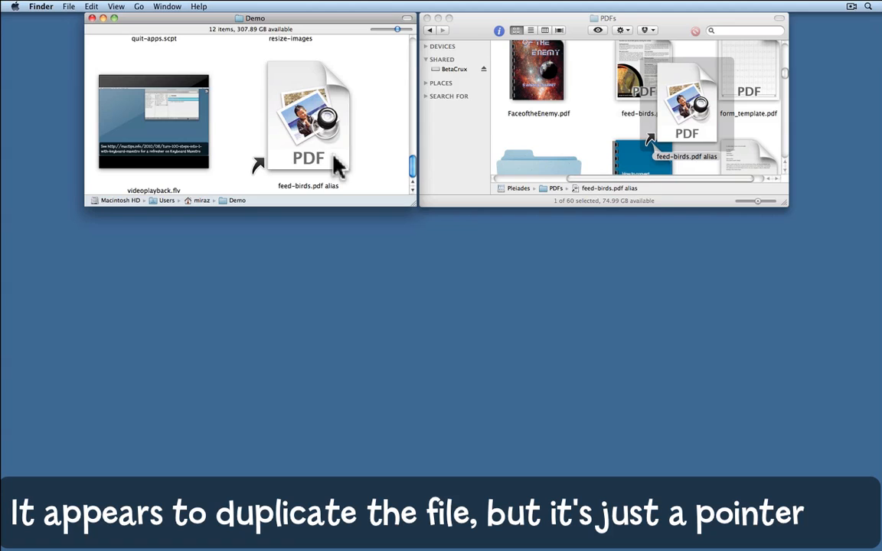
mouse_move(261, 168)
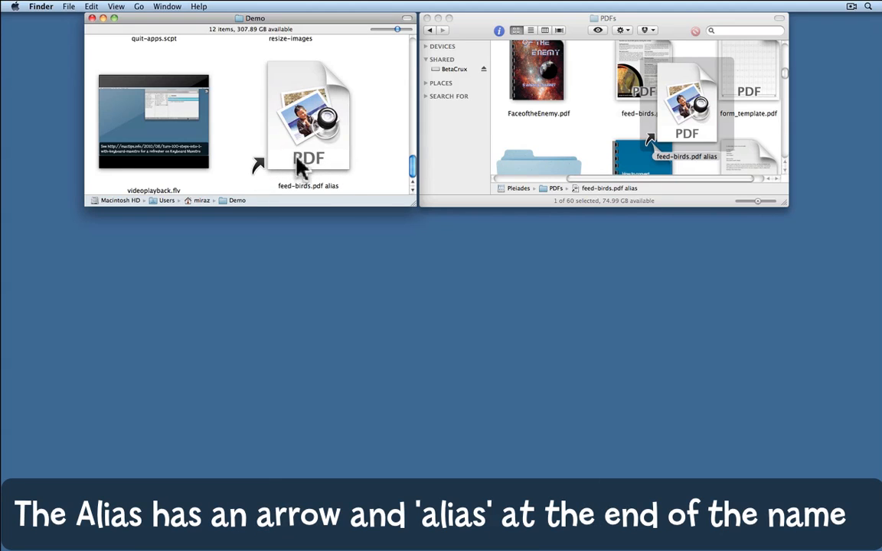
mouse_move(340, 196)
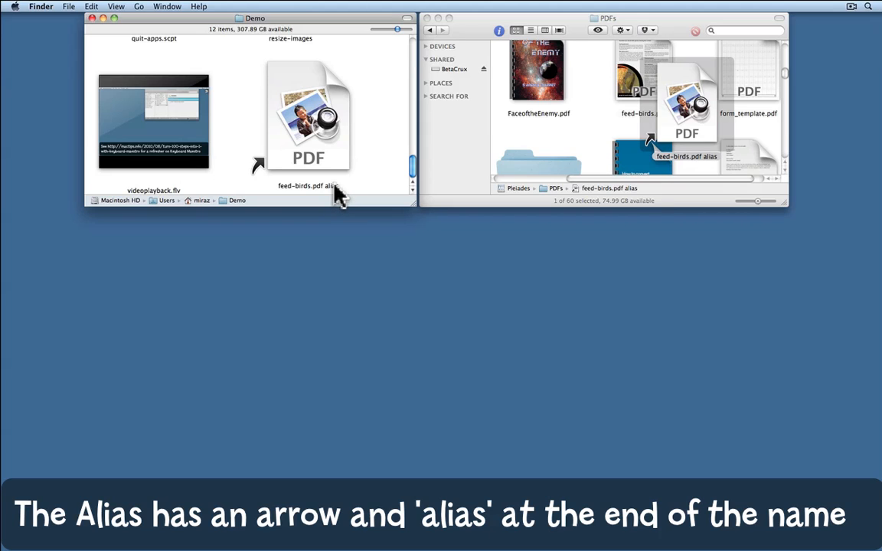
mouse_move(677, 34)
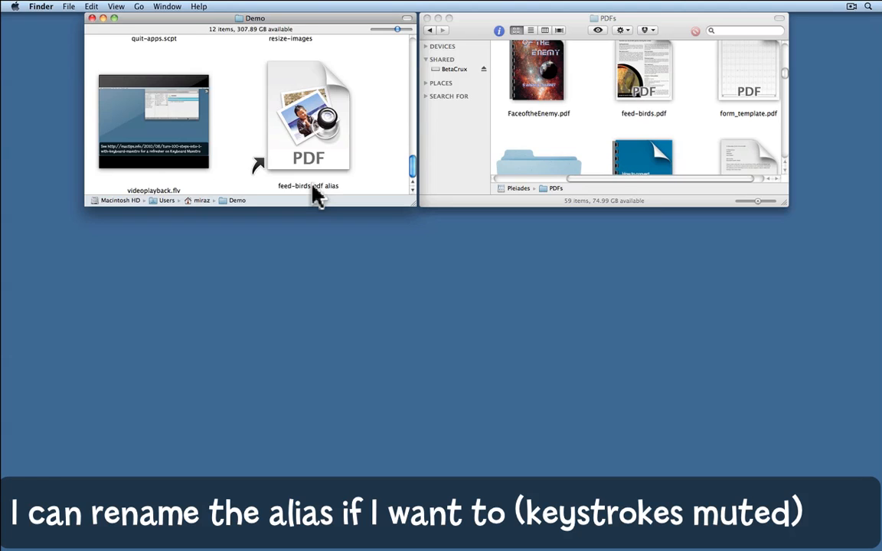
- Rename the alias to 'how to feed birds in winter pdf - pleiades'
click(308, 185)
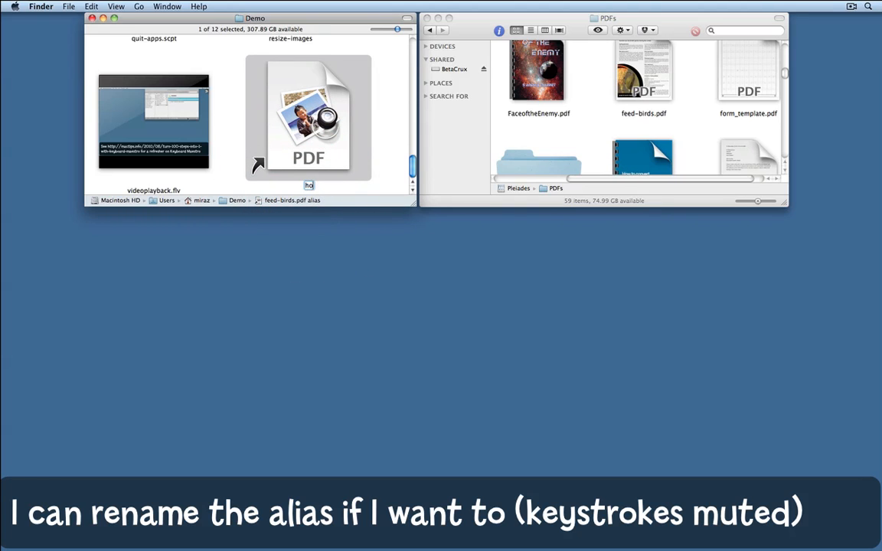
text(how to feed birds in winter pdf -)
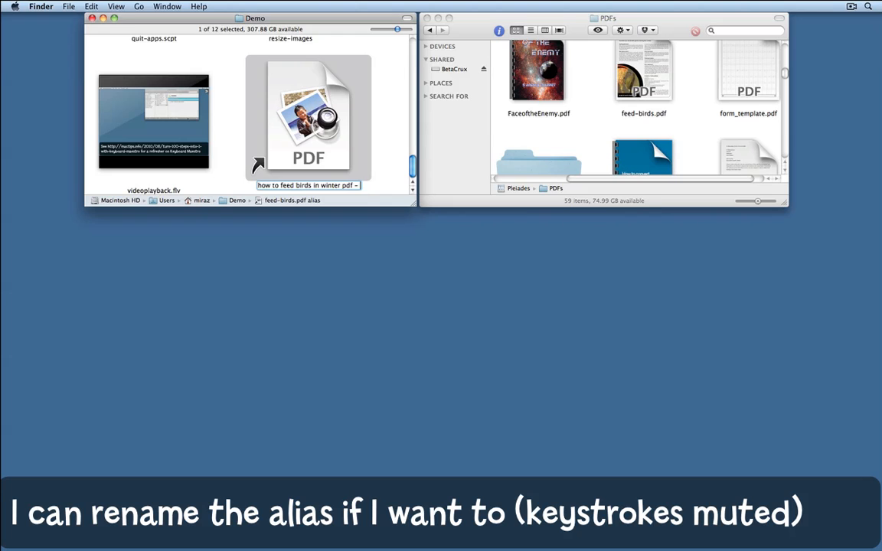
text(pleiades)
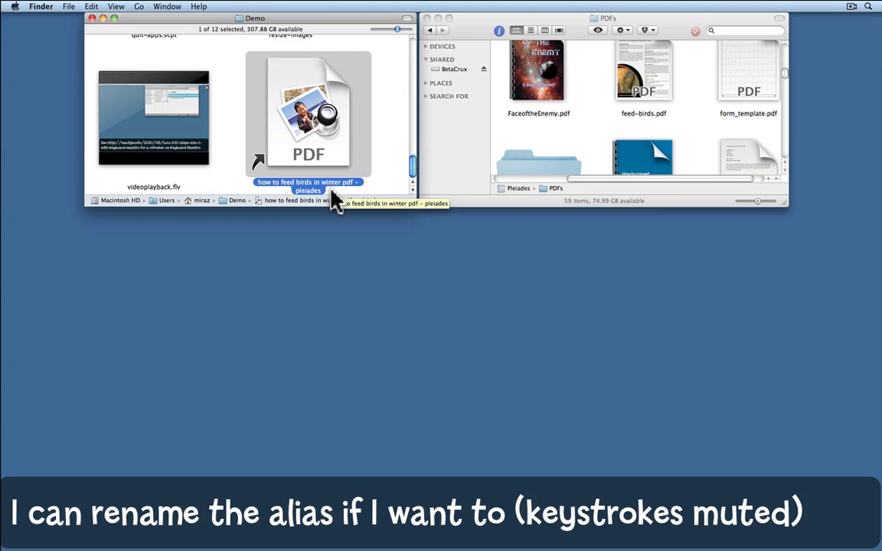
mouse_move(379, 157)
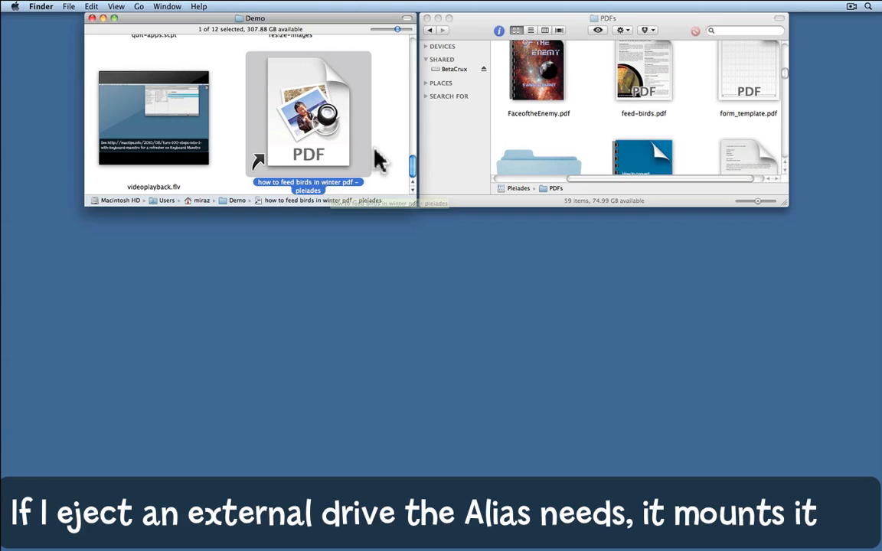
mouse_move(355, 194)
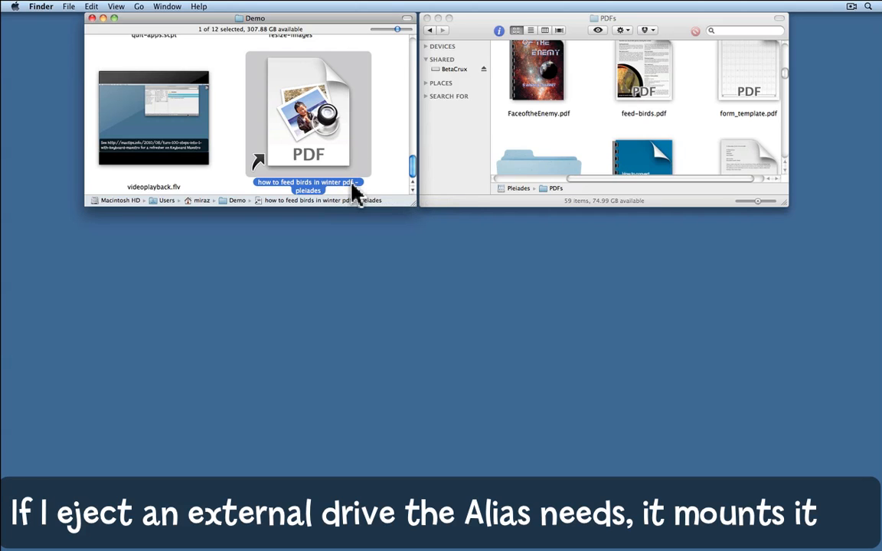
mouse_move(484, 32)
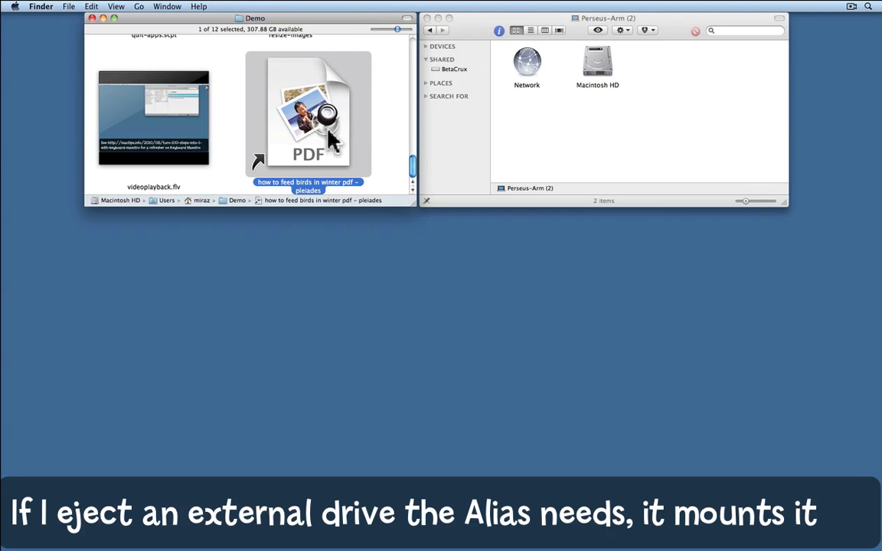
- Open feed-birds.pdf through the renamed alias in Preview, then quit Preview
double_click(308, 114)
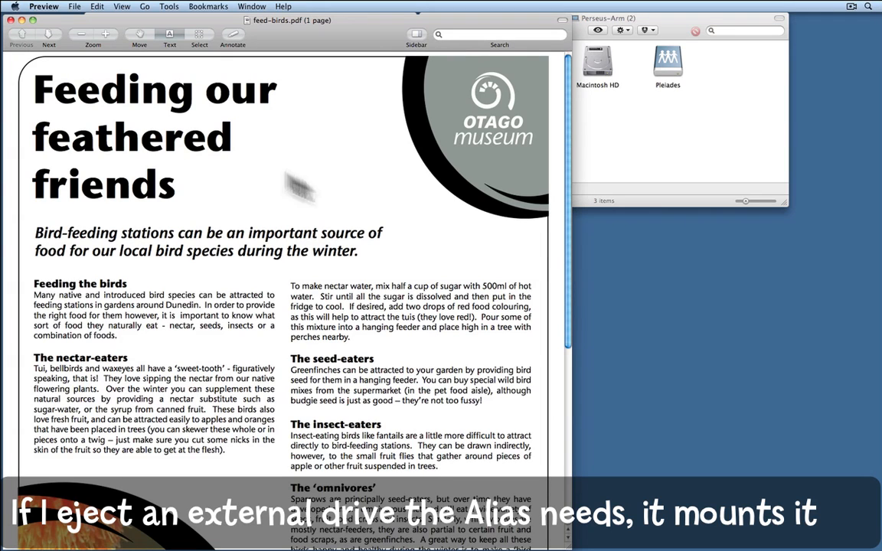
click(43, 6)
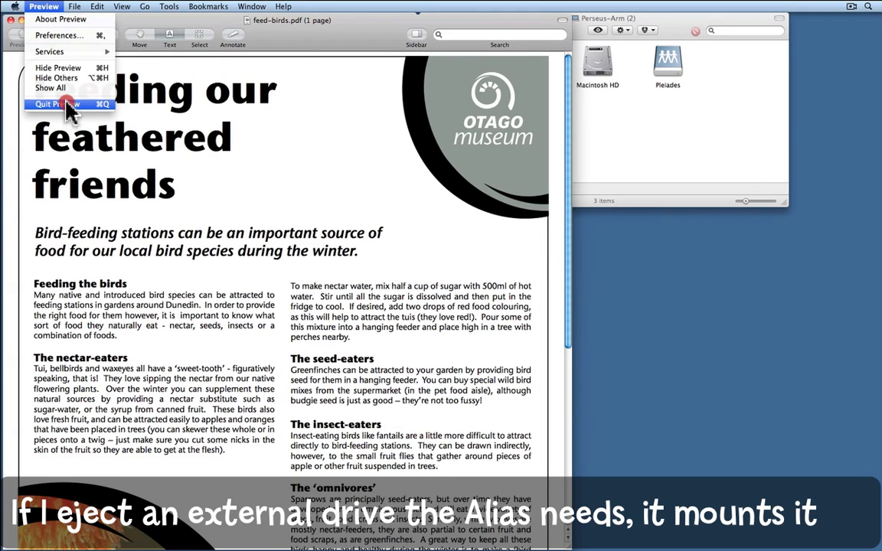
click(55, 104)
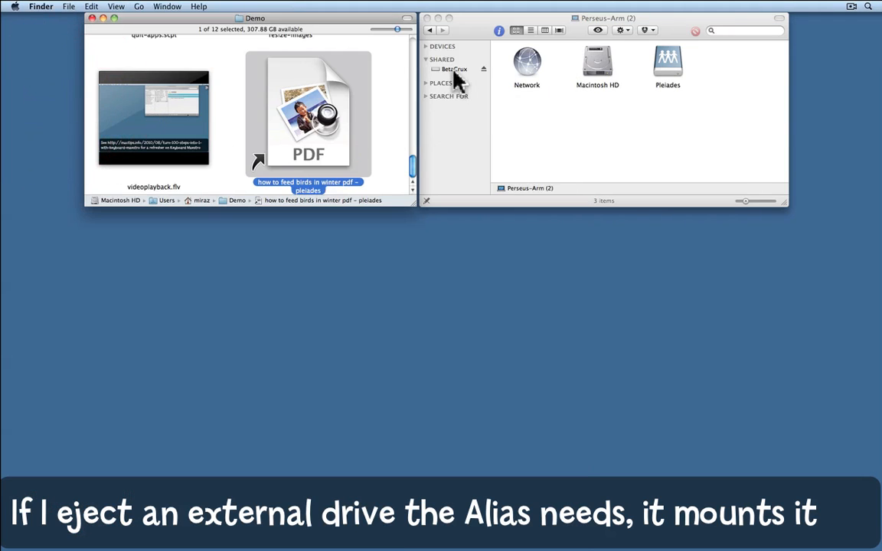
mouse_move(465, 83)
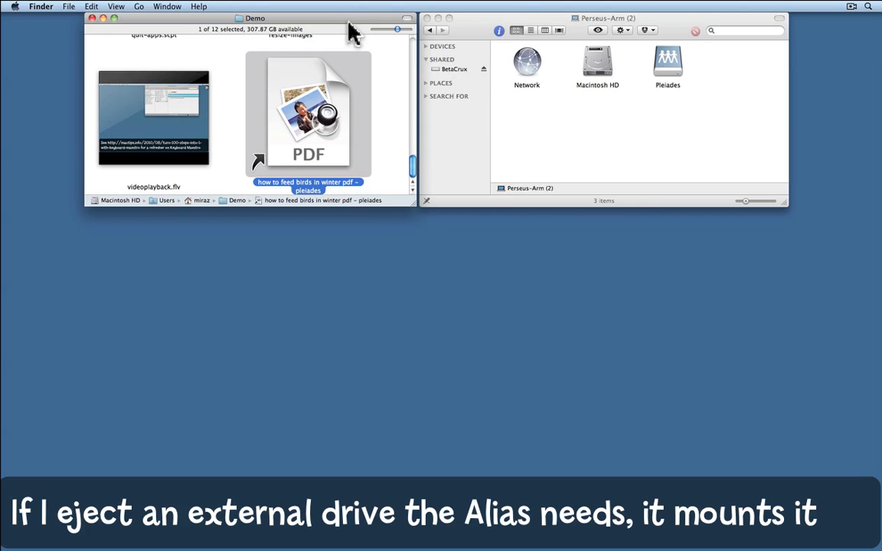
mouse_move(395, 81)
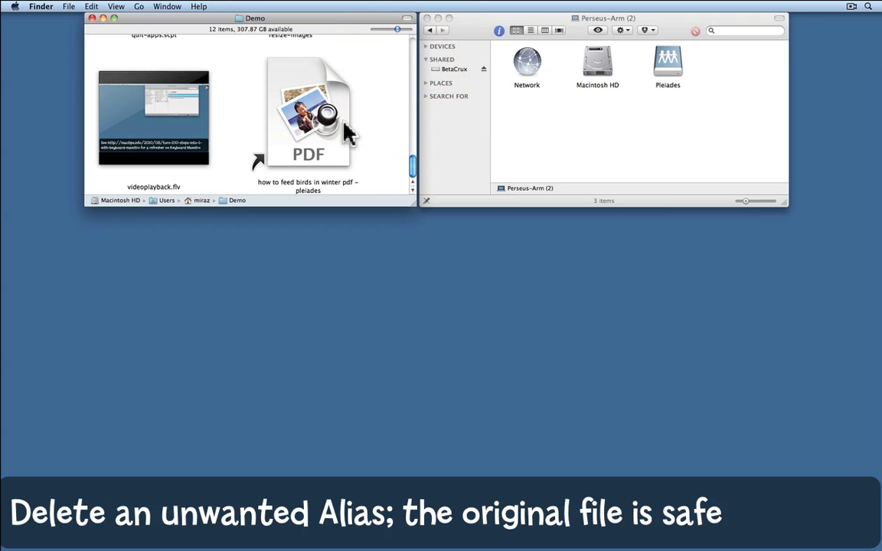
- Move the 'how to feed birds in winter pdf - pleiades' alias to the Trash
click(308, 115)
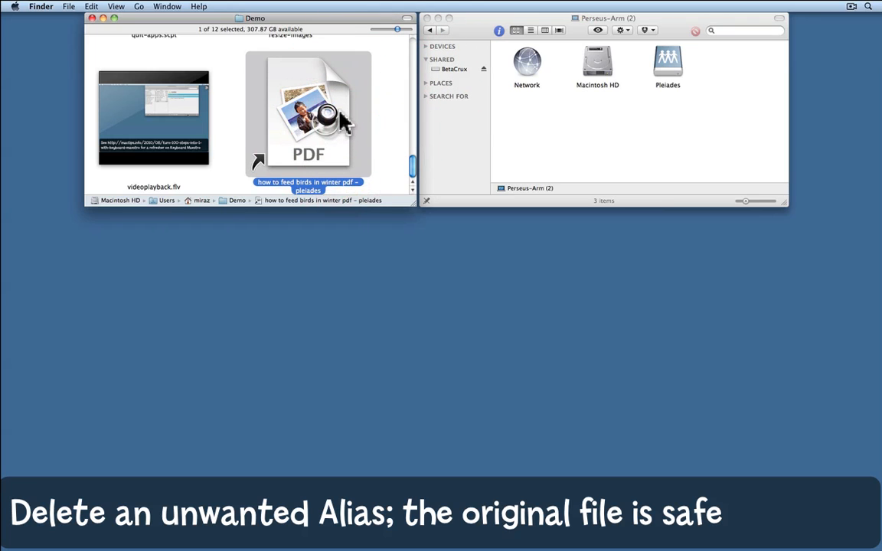
right_click(308, 115)
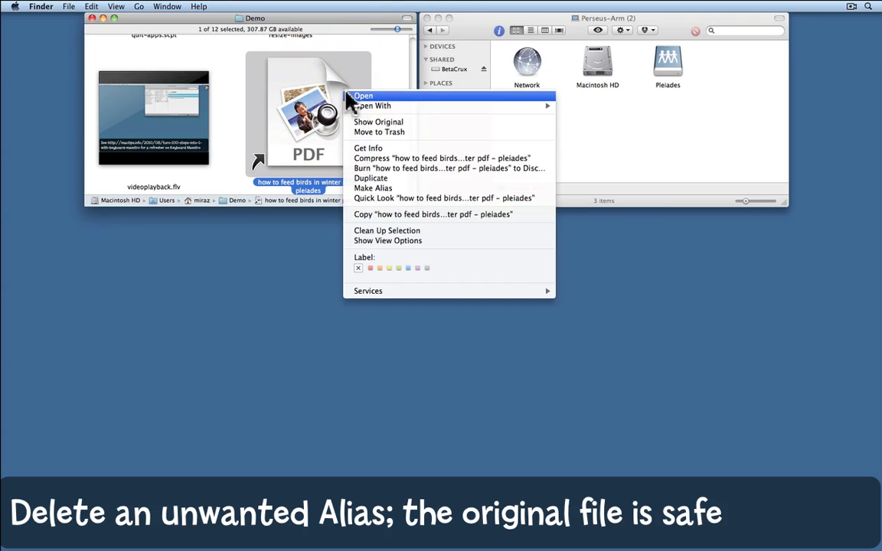
click(378, 132)
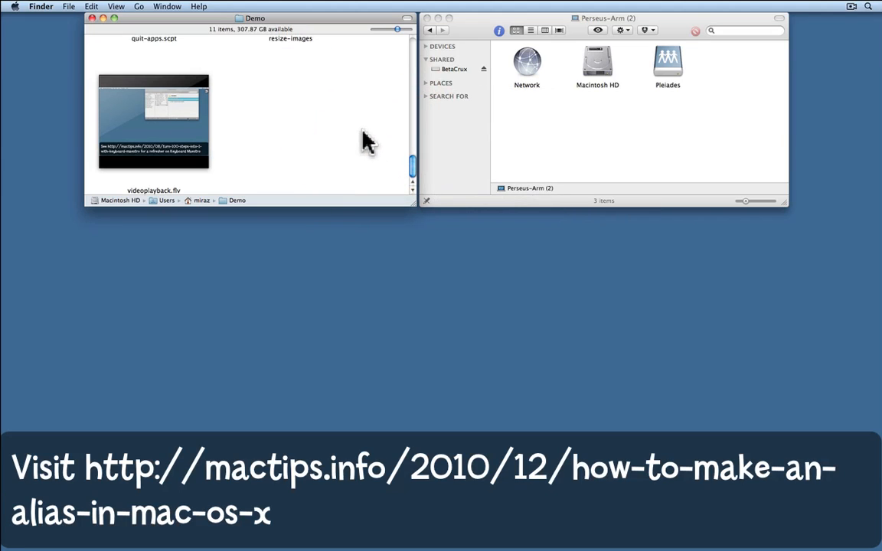
mouse_move(463, 73)
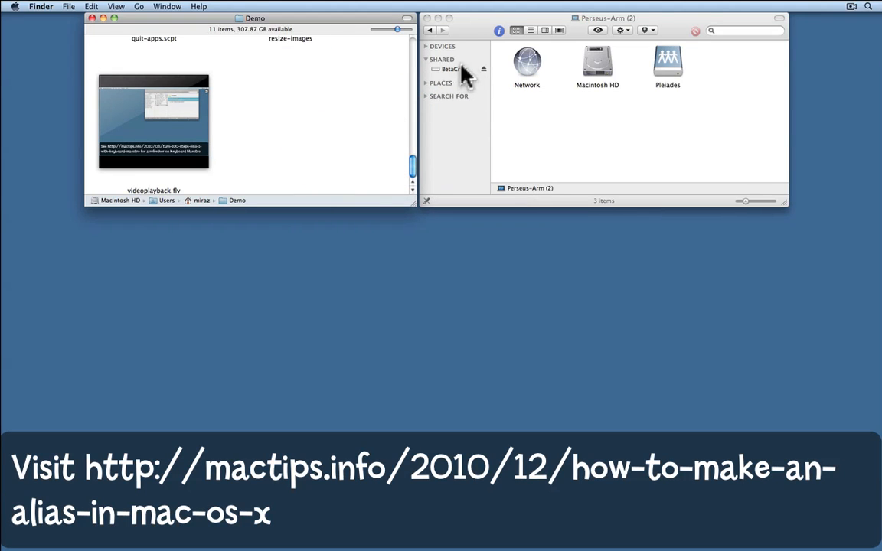
- Browse BetaCrux to the PDFs folder in the Pleiades share
click(450, 69)
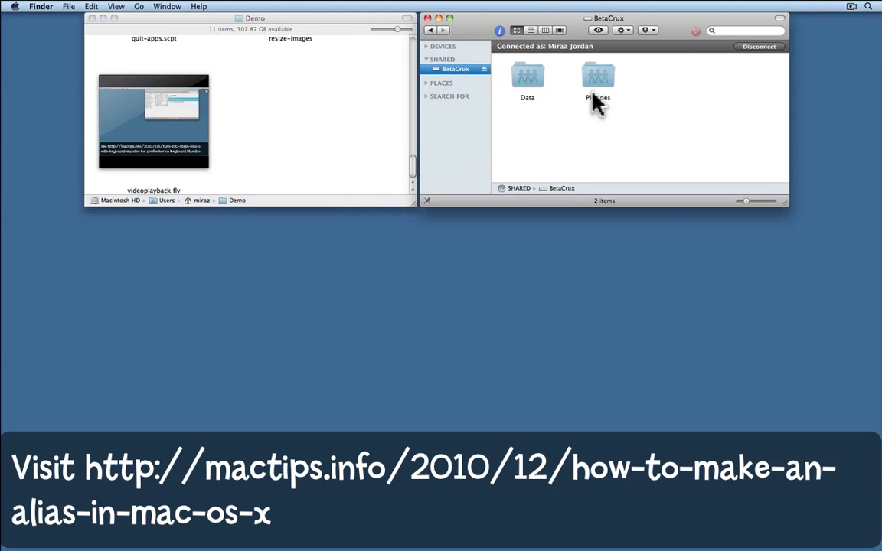
double_click(597, 76)
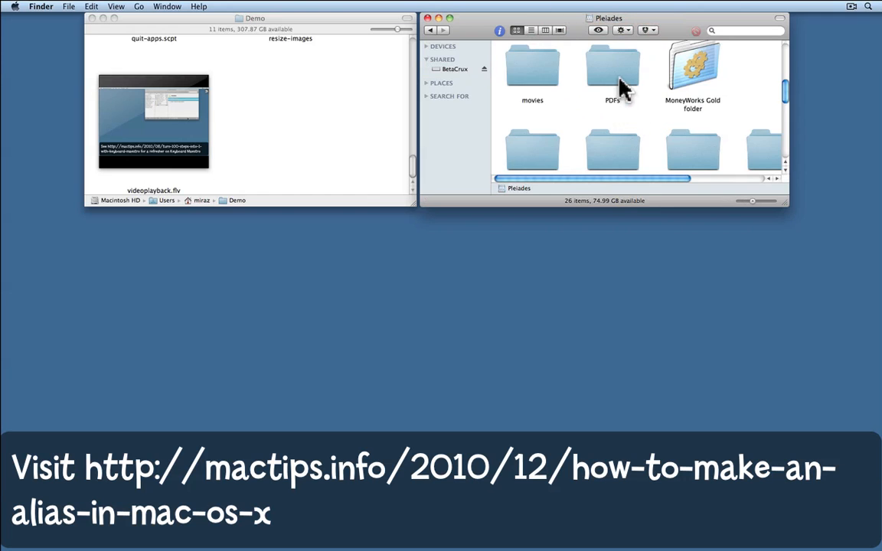
double_click(612, 69)
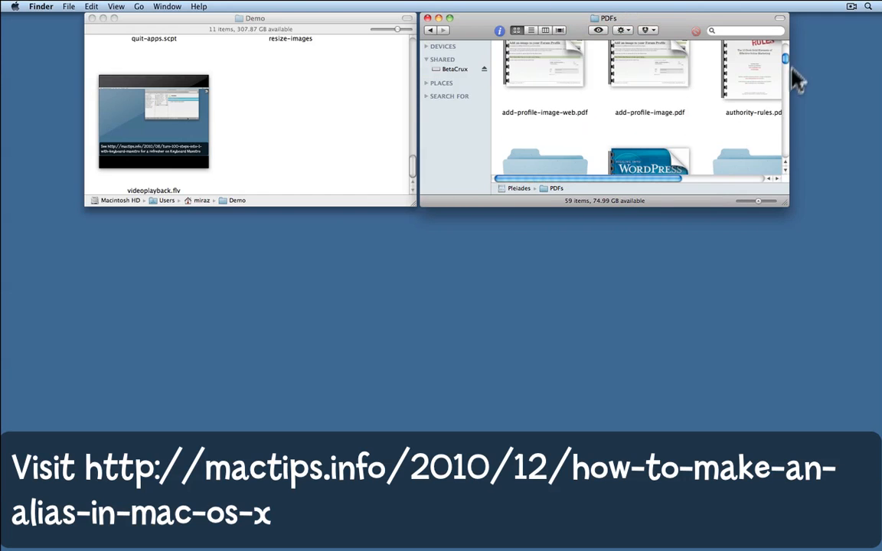